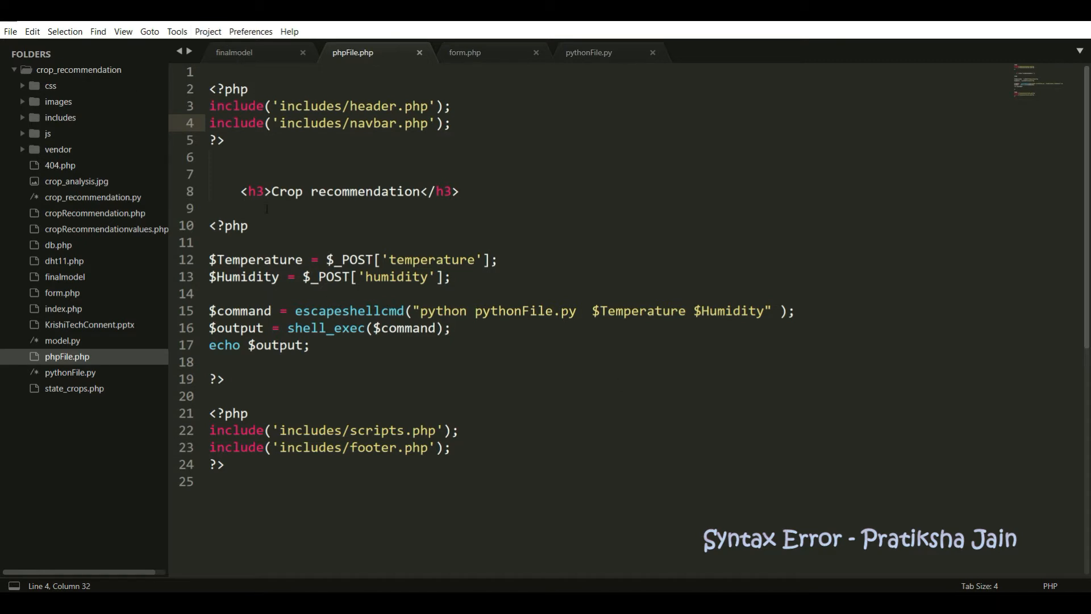
View the pickled finalmodel file, then return to form.php's temperature-and-humidity crop form
left_click(234, 53)
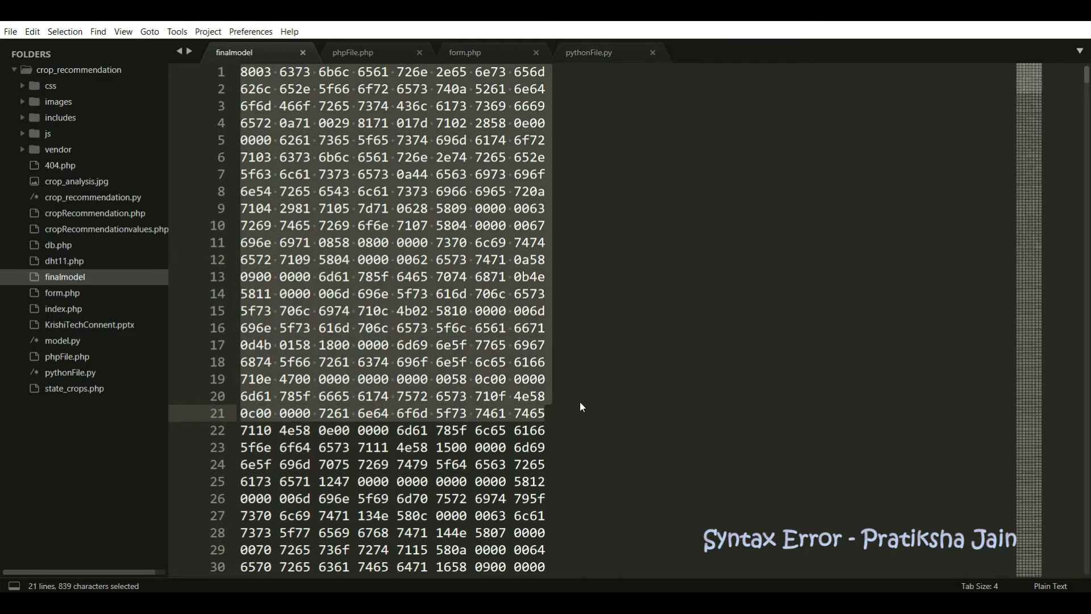
mouse_move(399, 151)
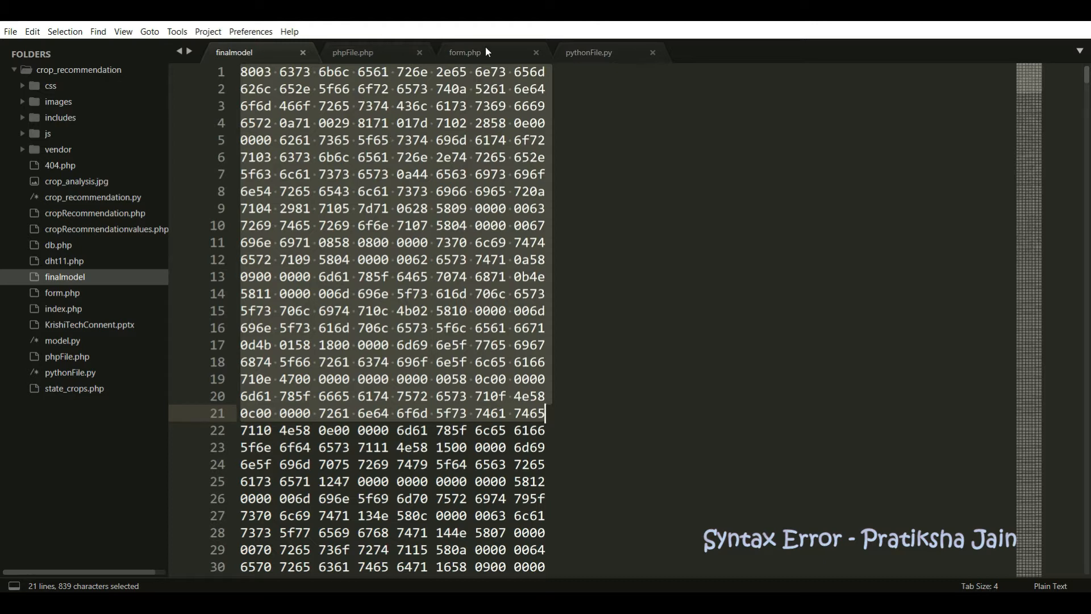
left_click(464, 53)
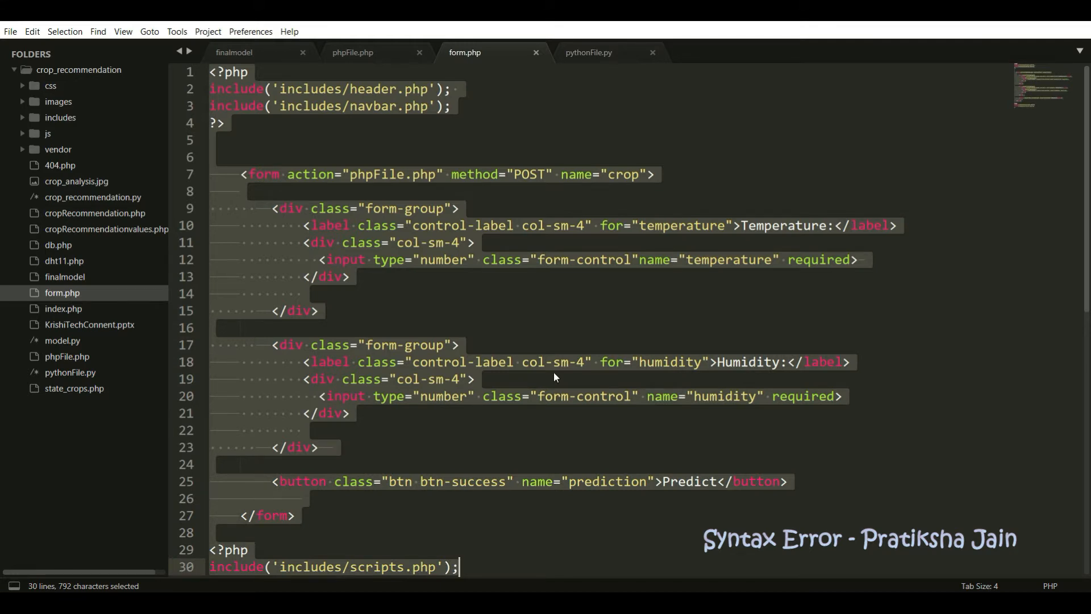
Review phpFile.php's variables passing temperature and humidity, then view pythonFile.py
left_click(353, 52)
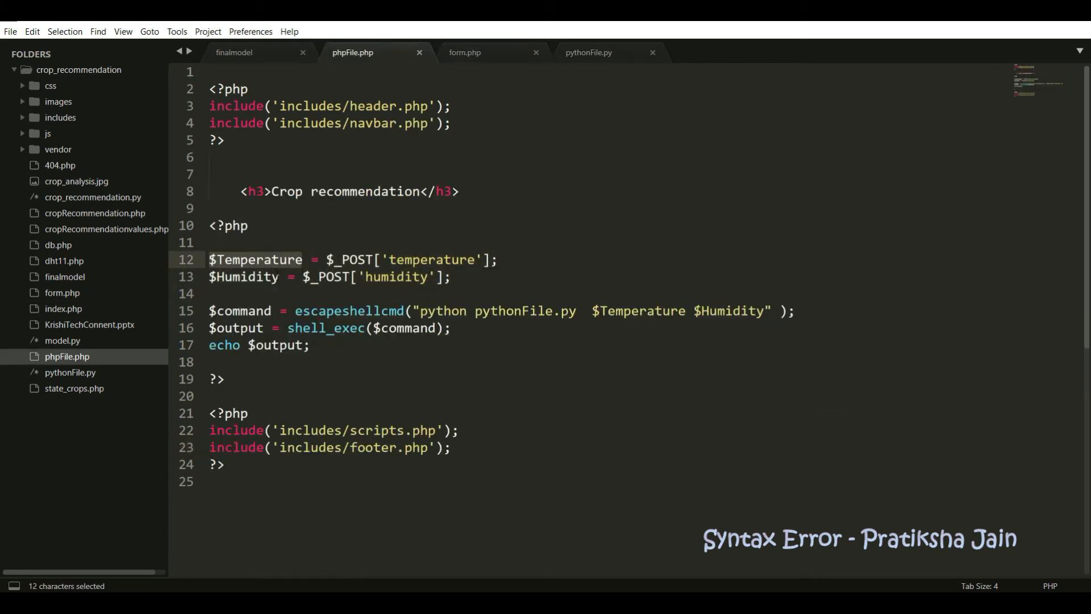
double_click(243, 276)
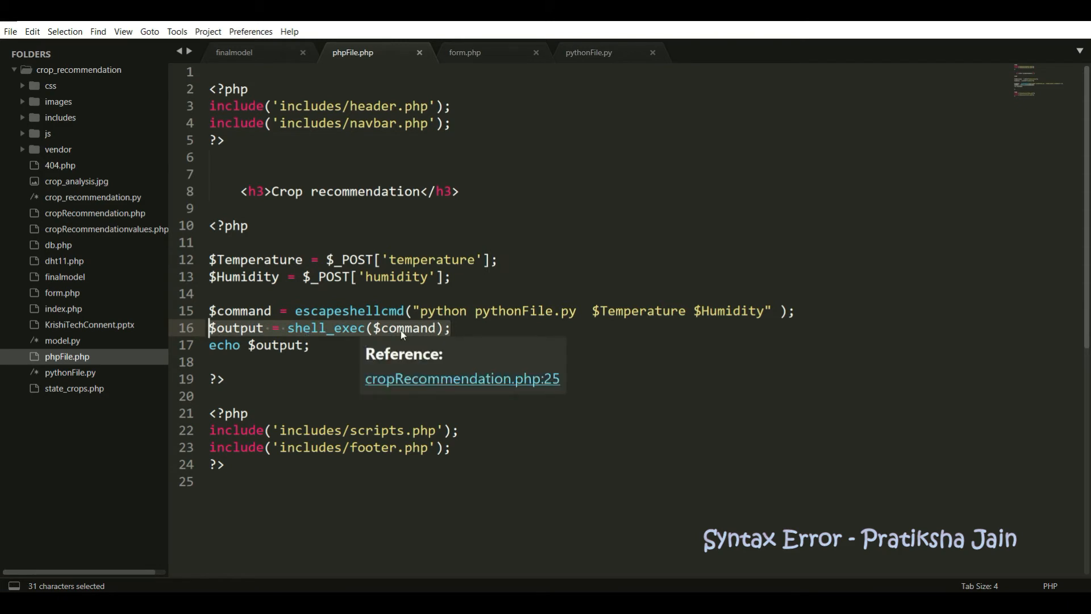
mouse_move(588, 52)
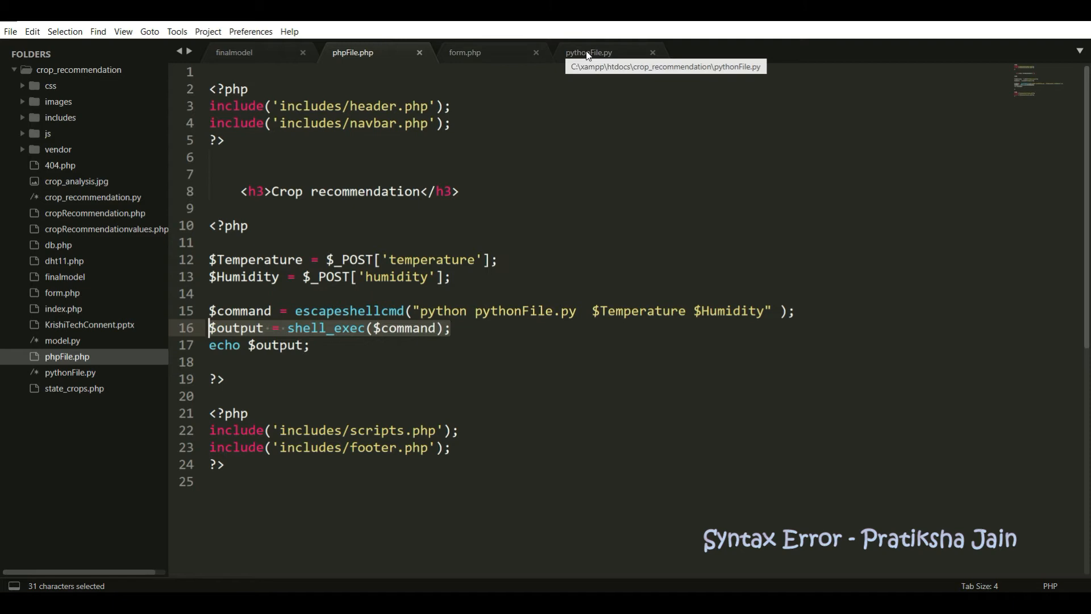
left_click(588, 53)
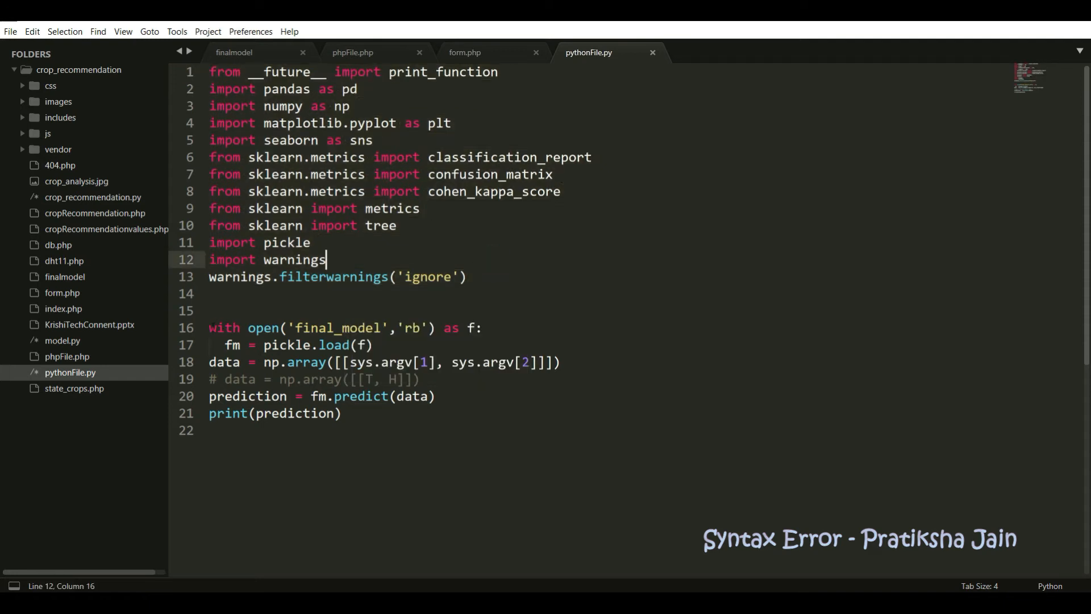
triple_click(341, 328)
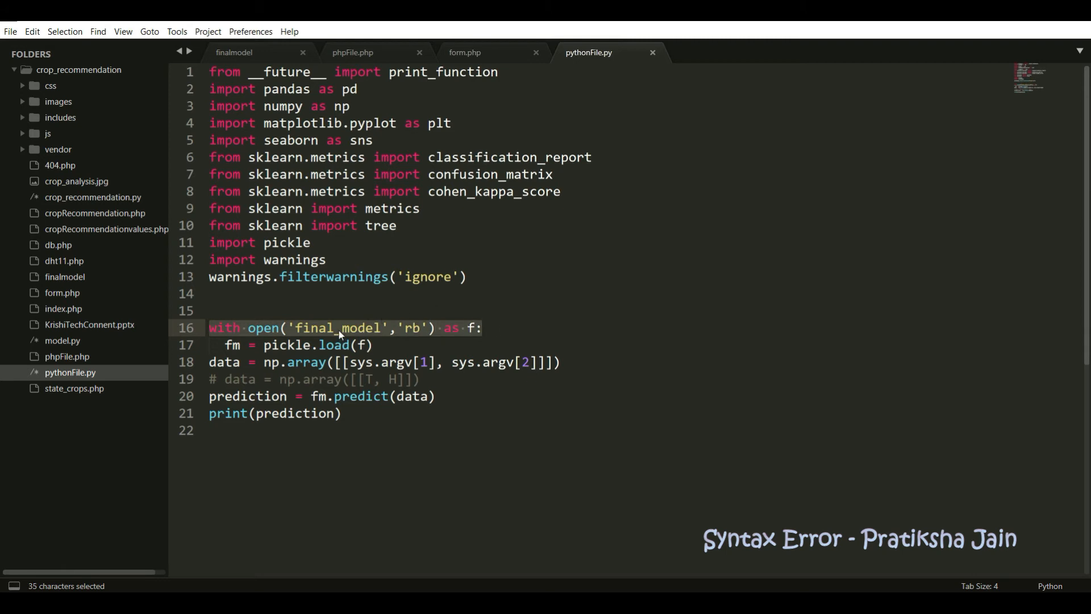
left_click(234, 52)
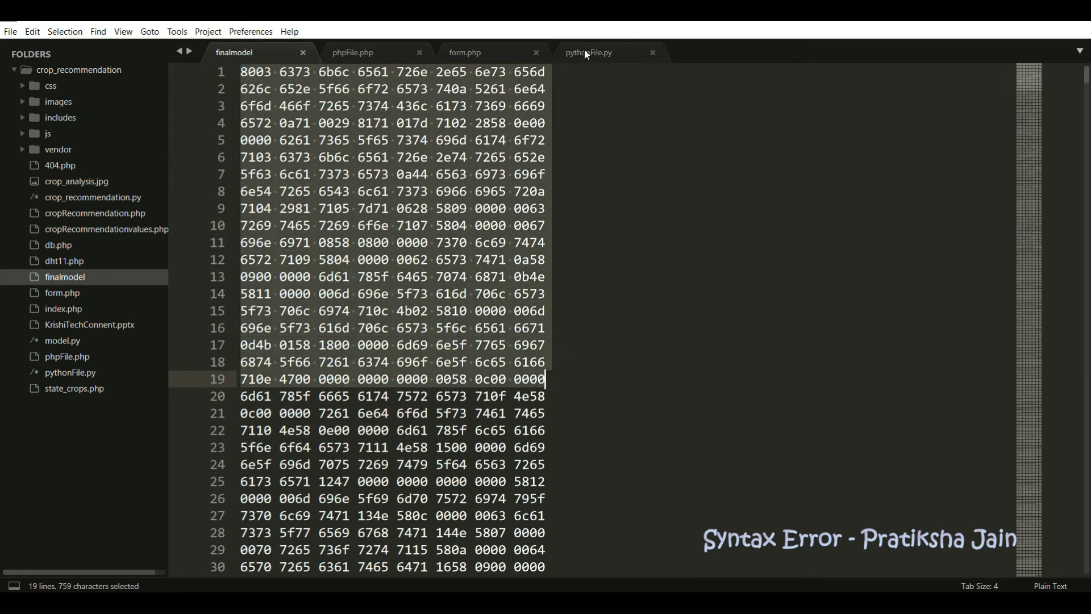
left_click(589, 52)
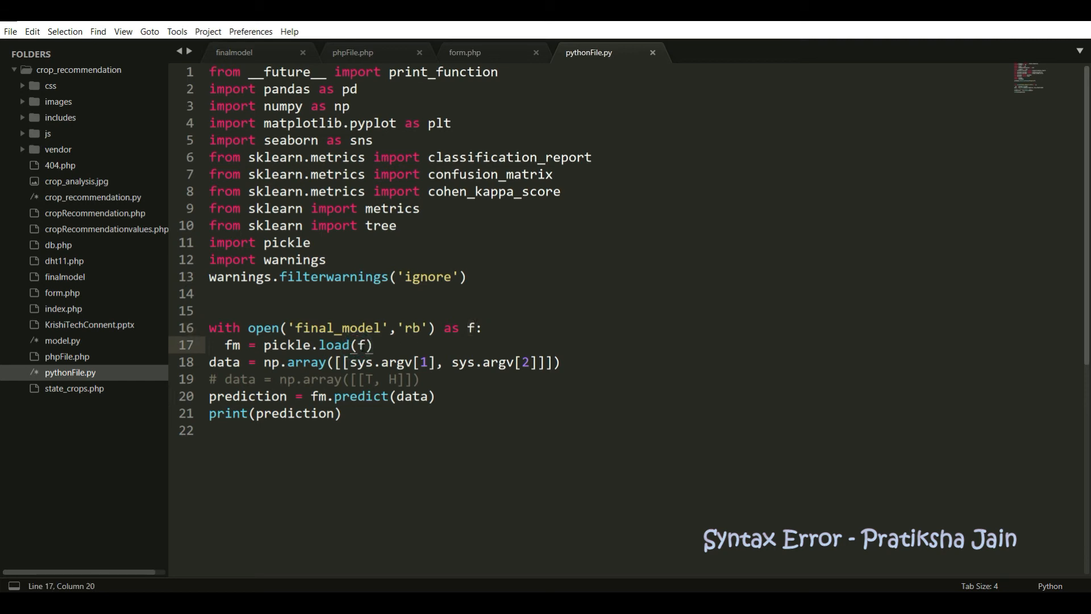
double_click(363, 344)
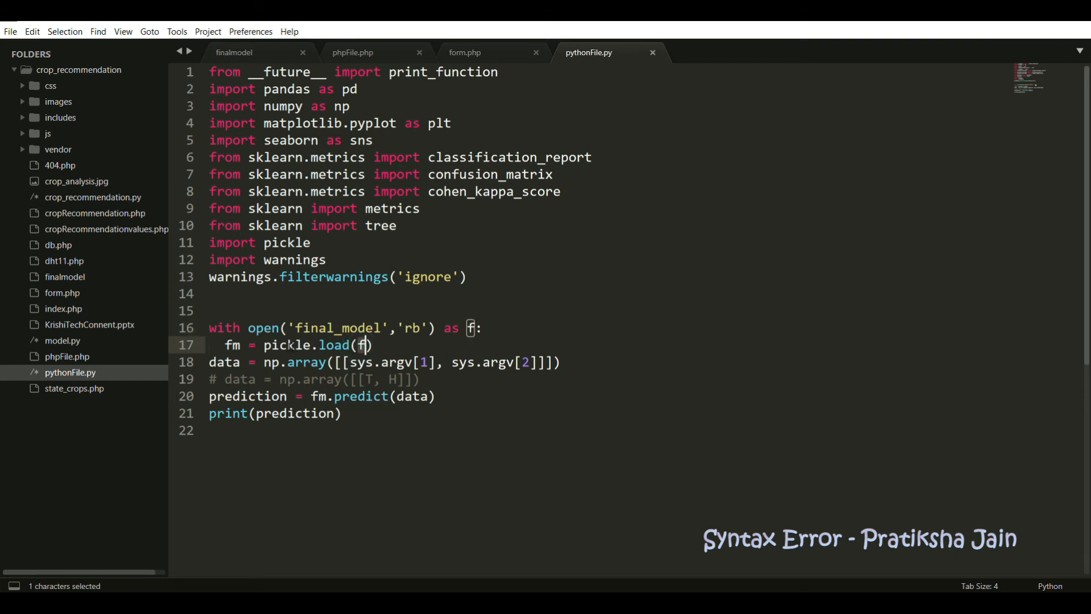
double_click(285, 345)
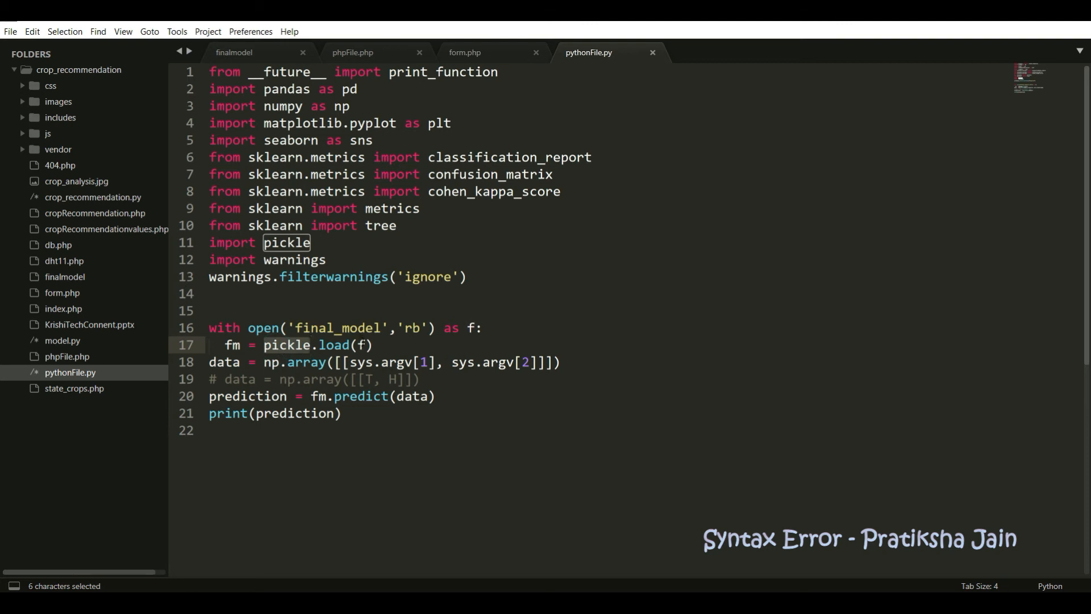
left_click(361, 345)
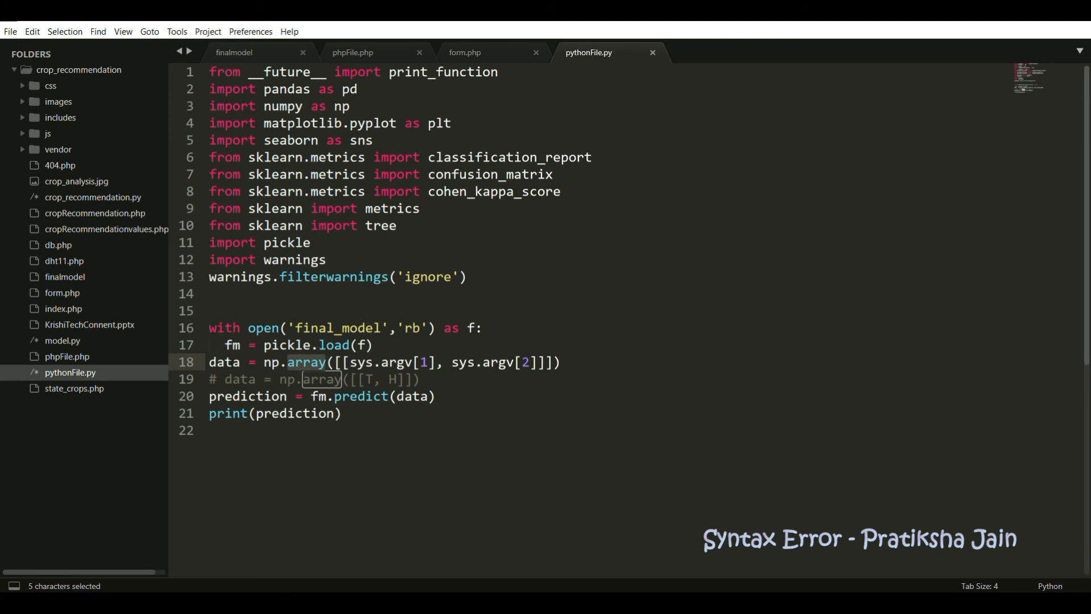
double_click(223, 362)
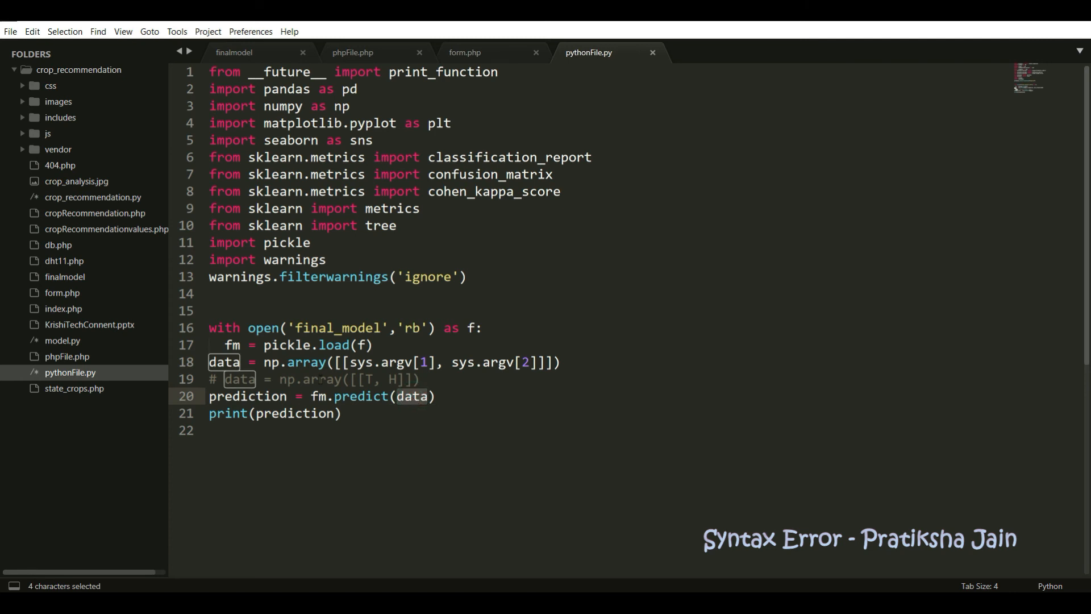
double_click(318, 396)
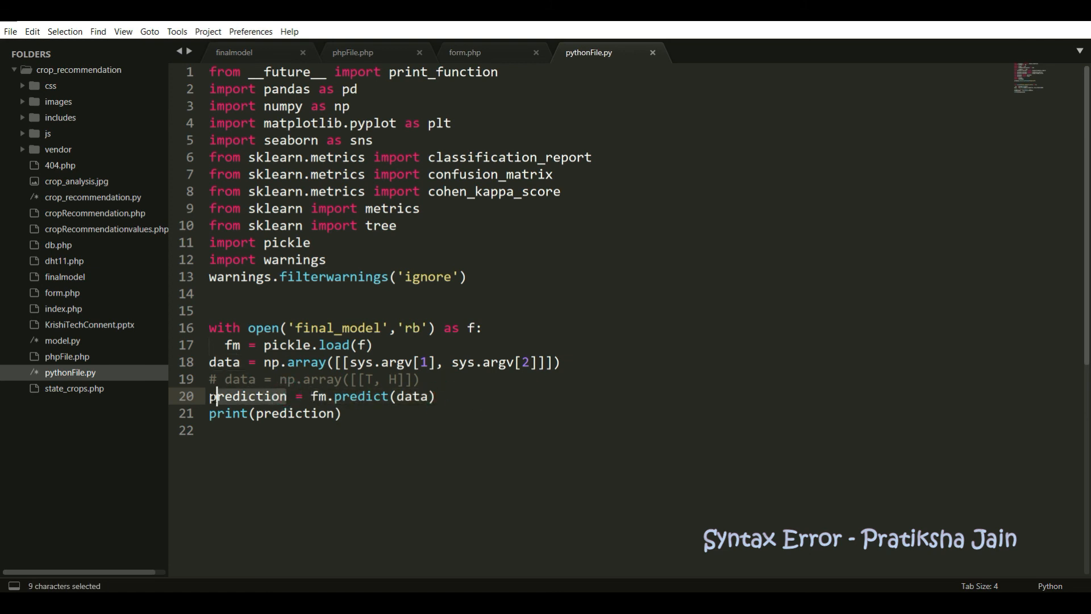
double_click(295, 413)
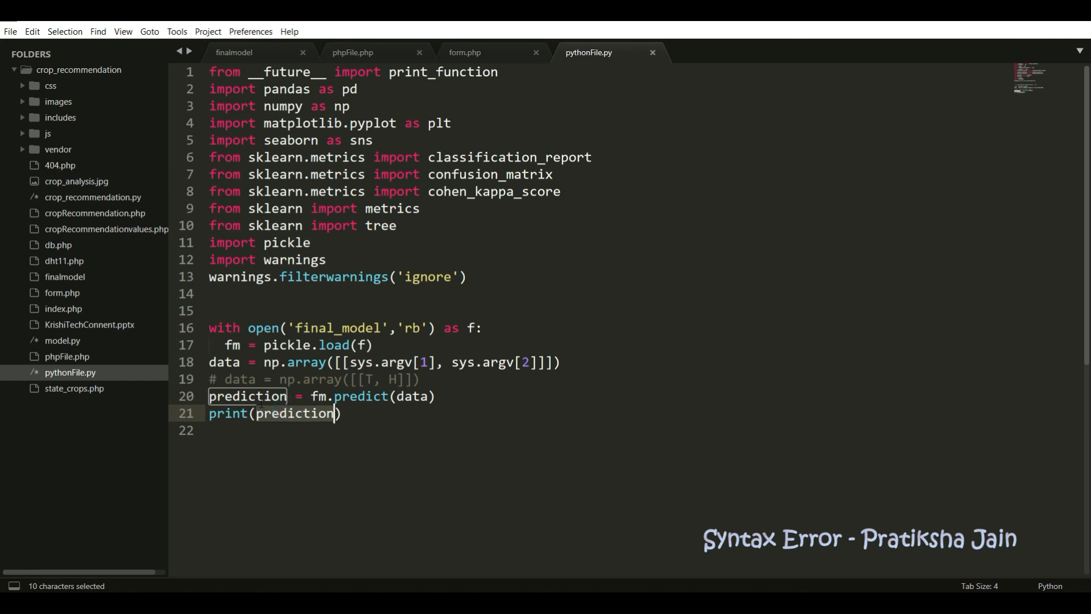